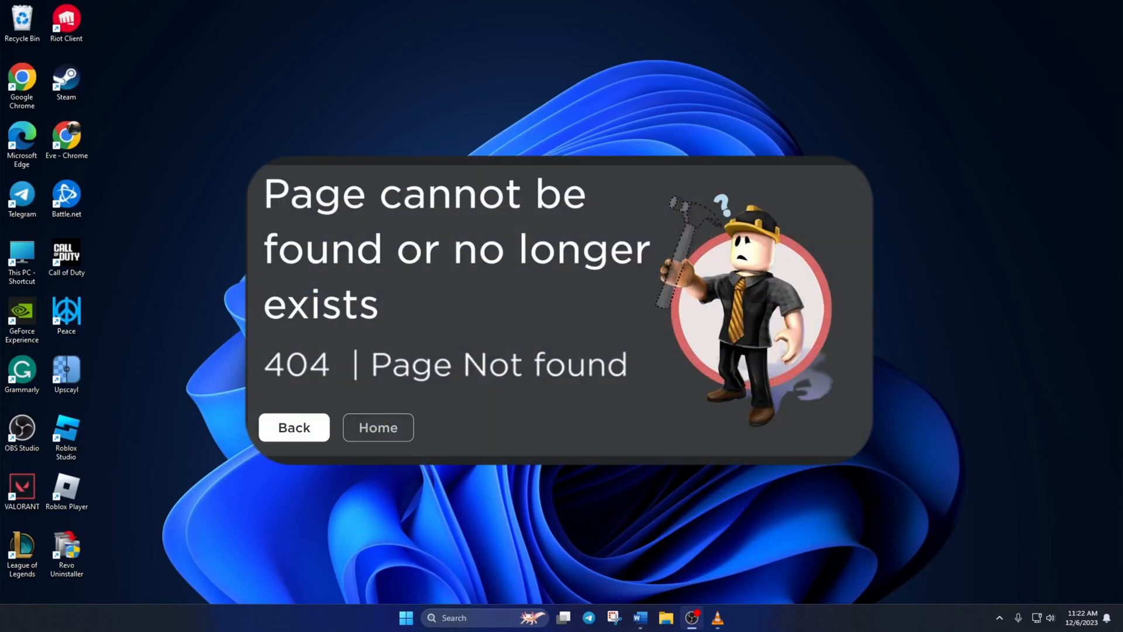
mouse_move(199, 238)
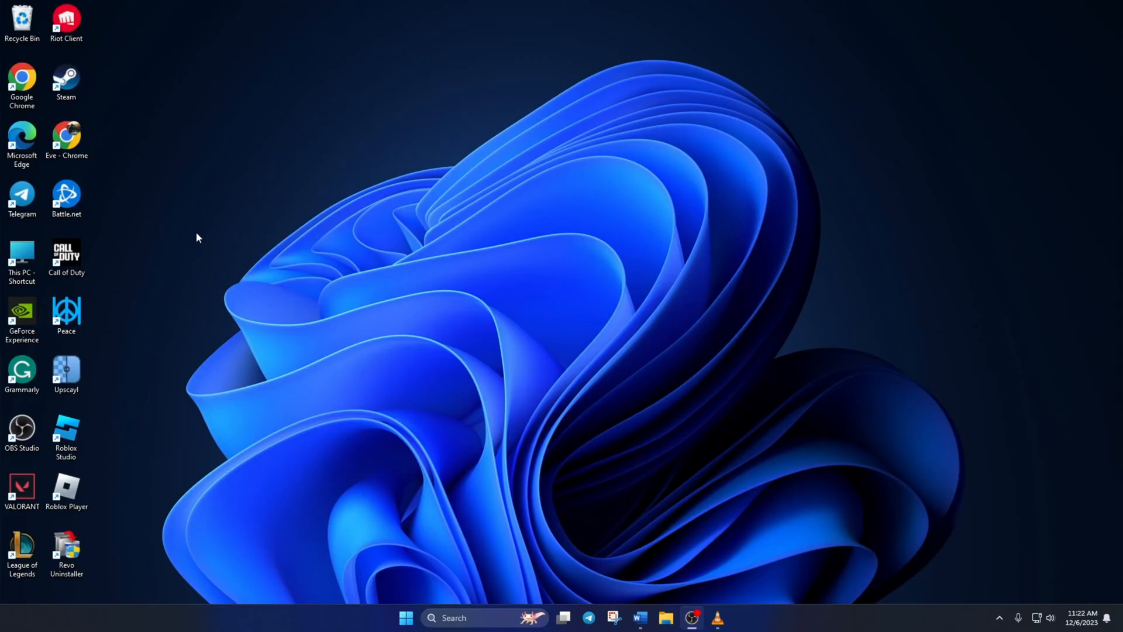
Launch Chrome and open Privacy and security > Site settings to view data stored across sites.
double_click(21, 75)
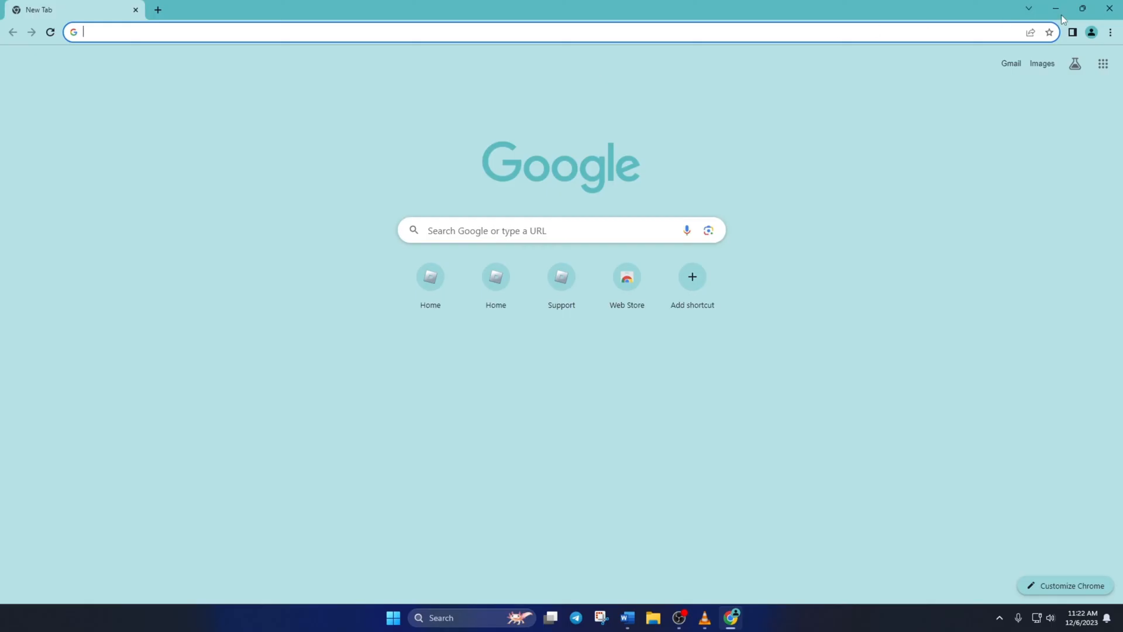
mouse_move(1115, 36)
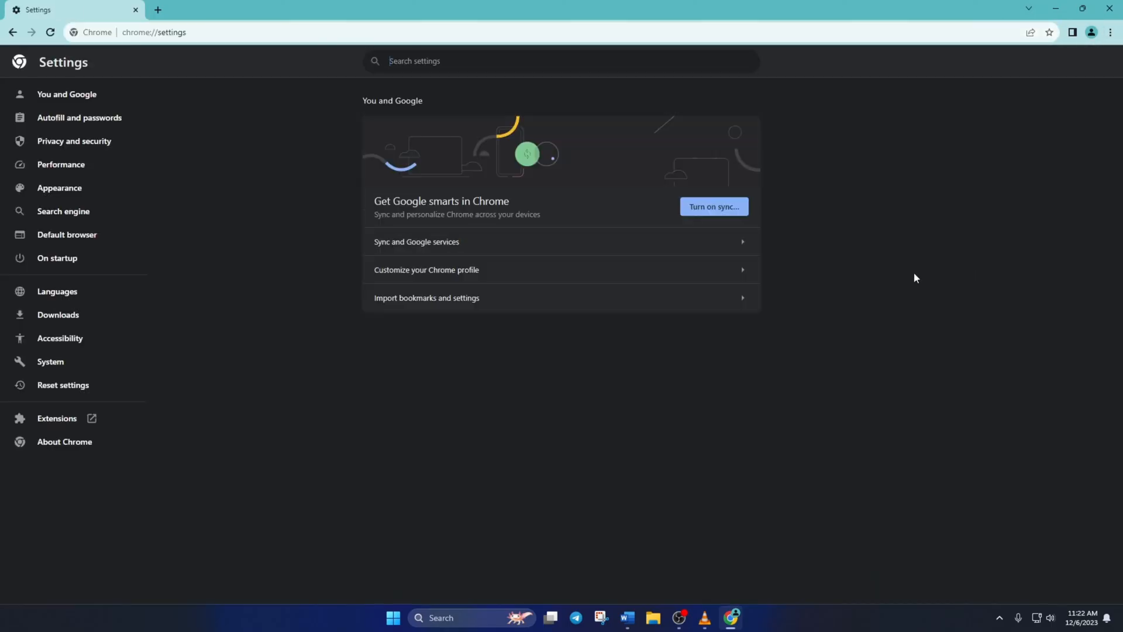
click(73, 141)
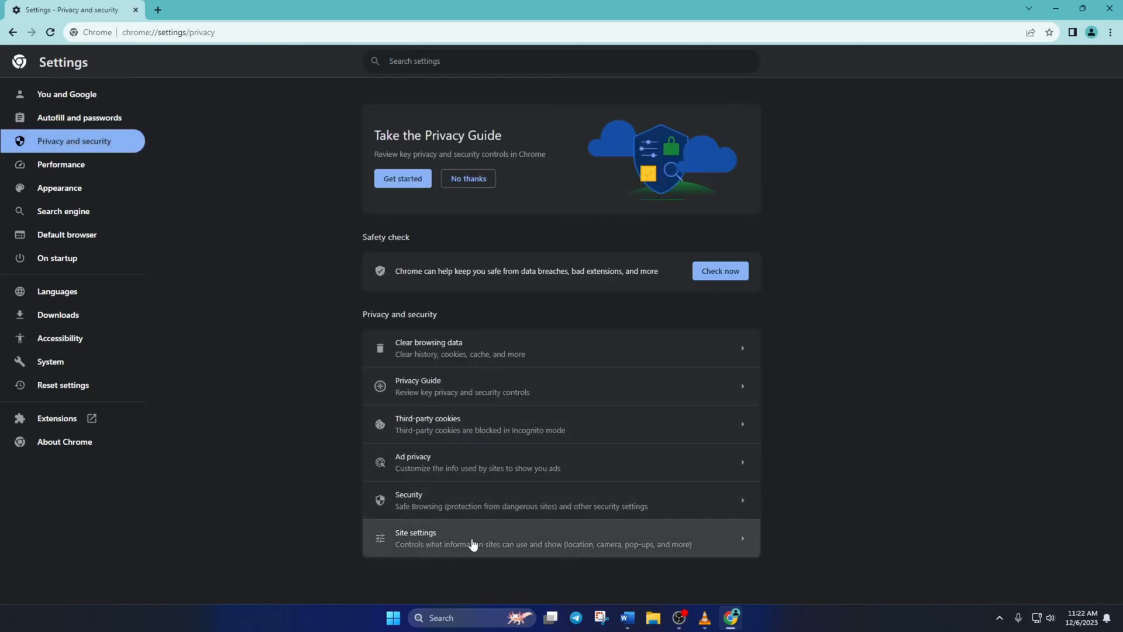
click(415, 538)
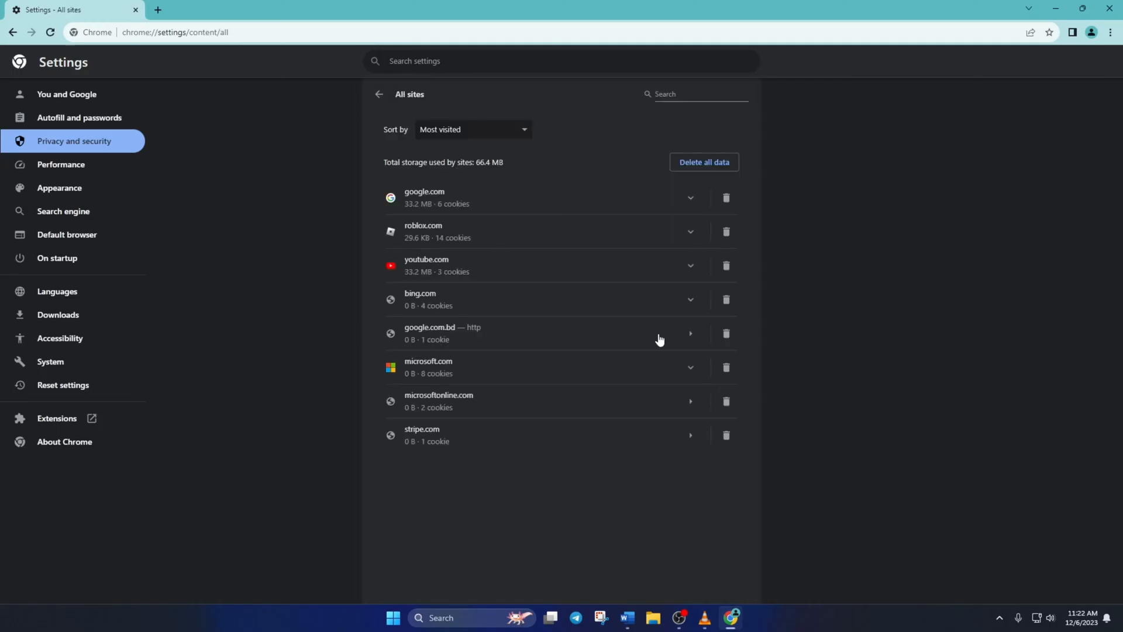
Filter All sites for roblox.com and delete its stored data and permissions.
click(698, 93)
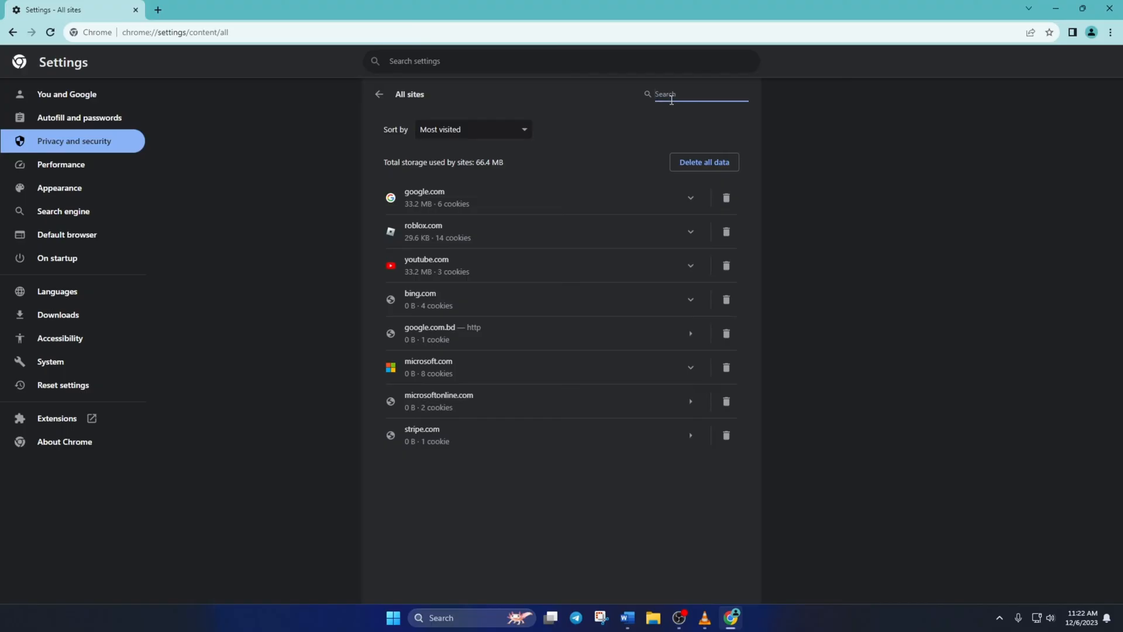
text(roblox.com)
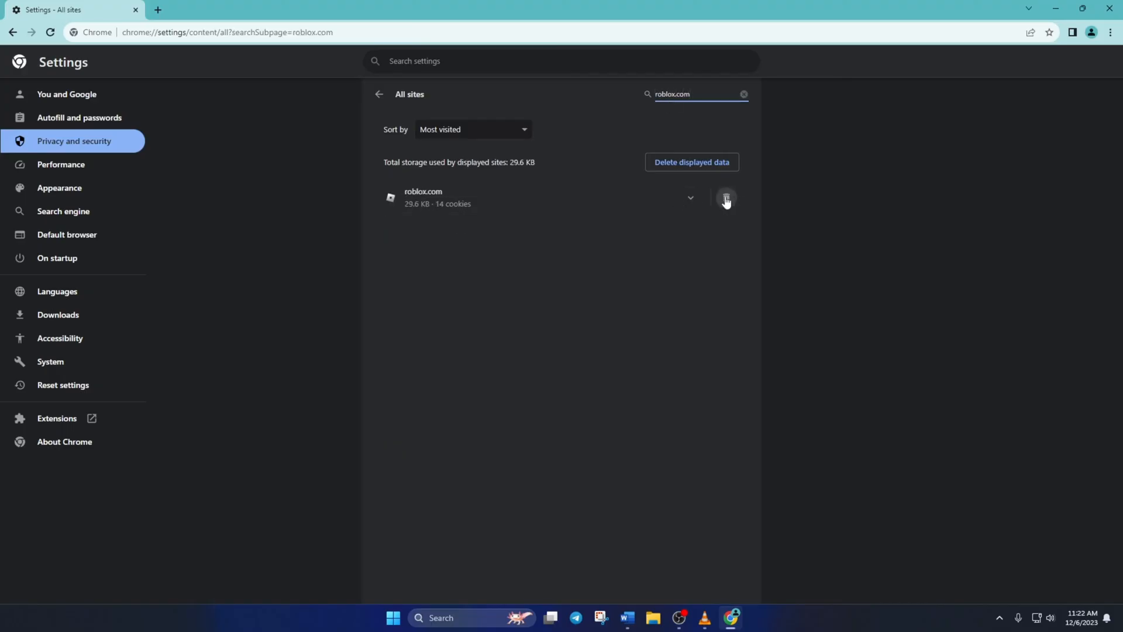
click(725, 199)
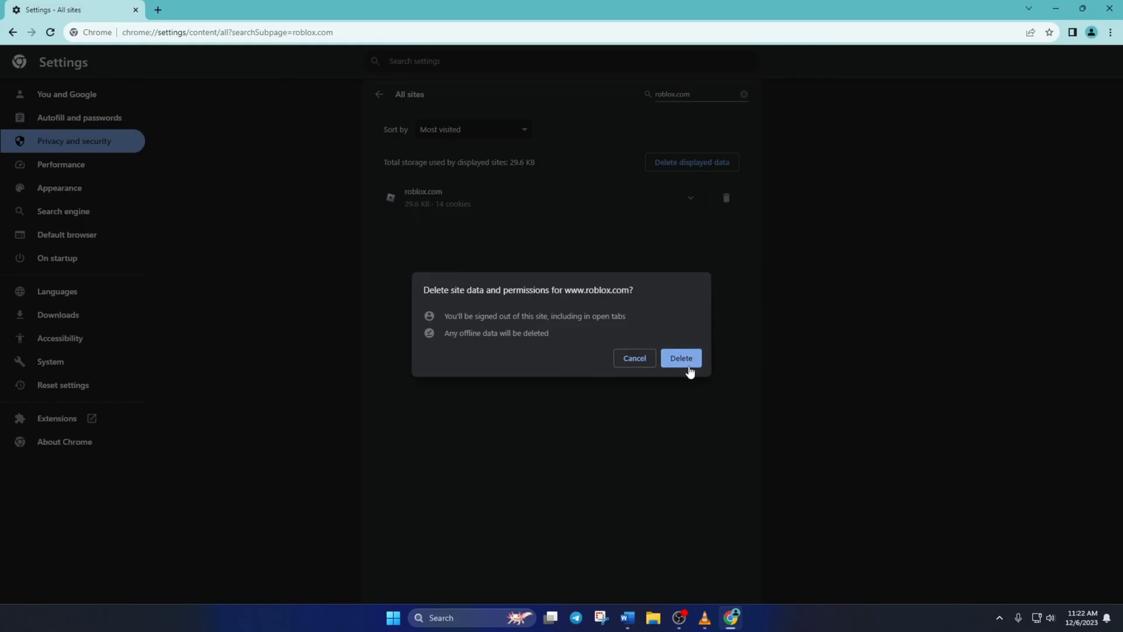
click(680, 358)
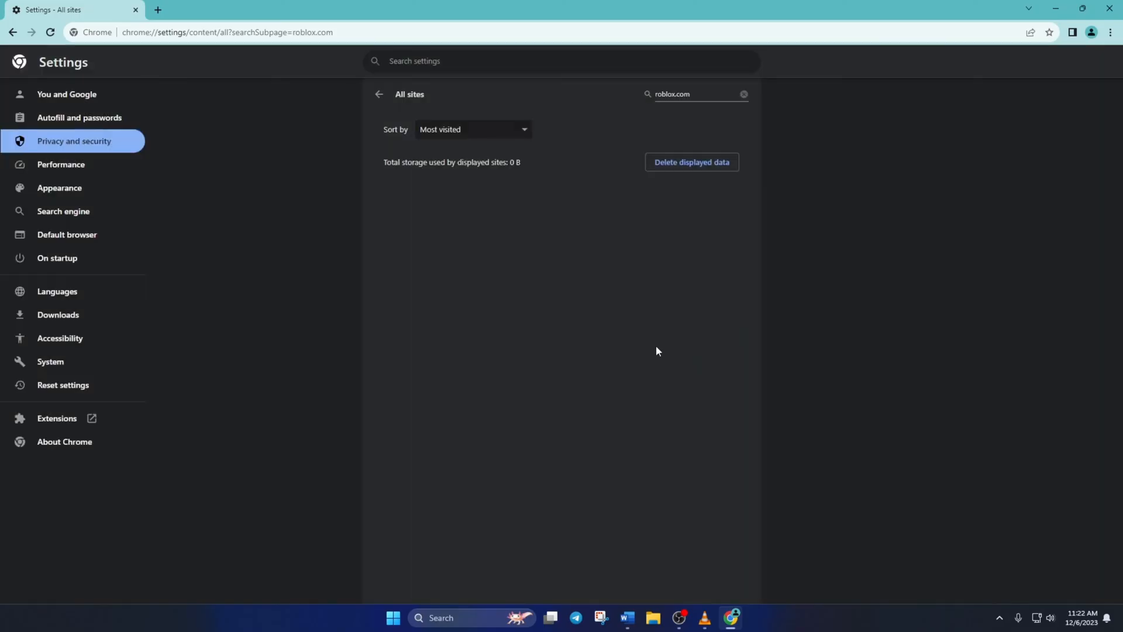
mouse_move(621, 341)
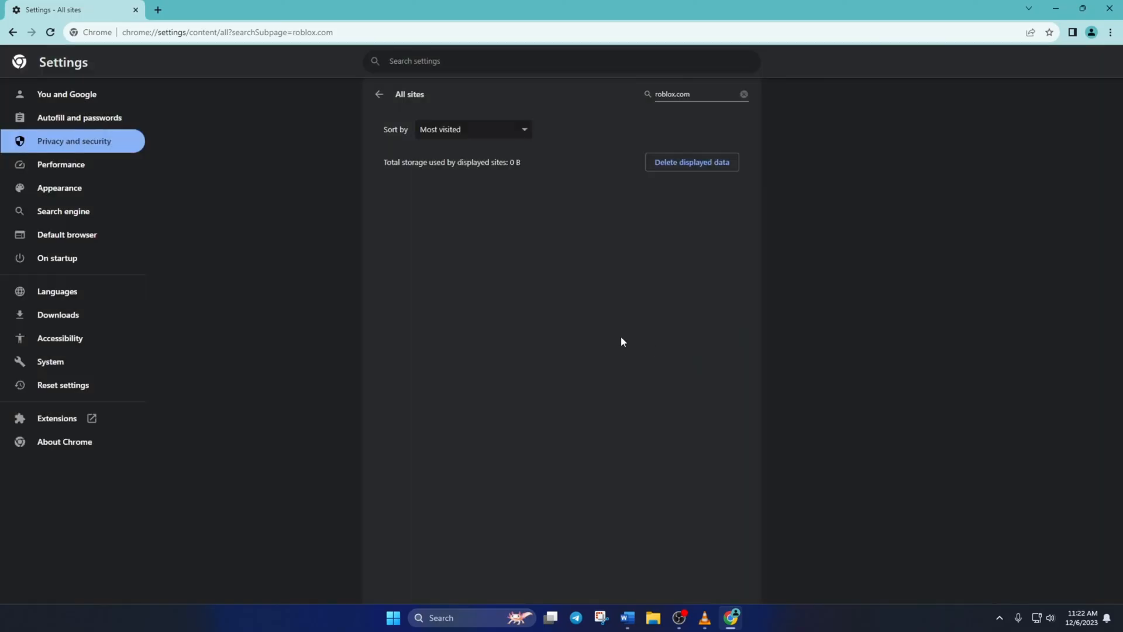
Confirm roblox.com loads signed out in a tab, then close the Chrome window.
click(157, 10)
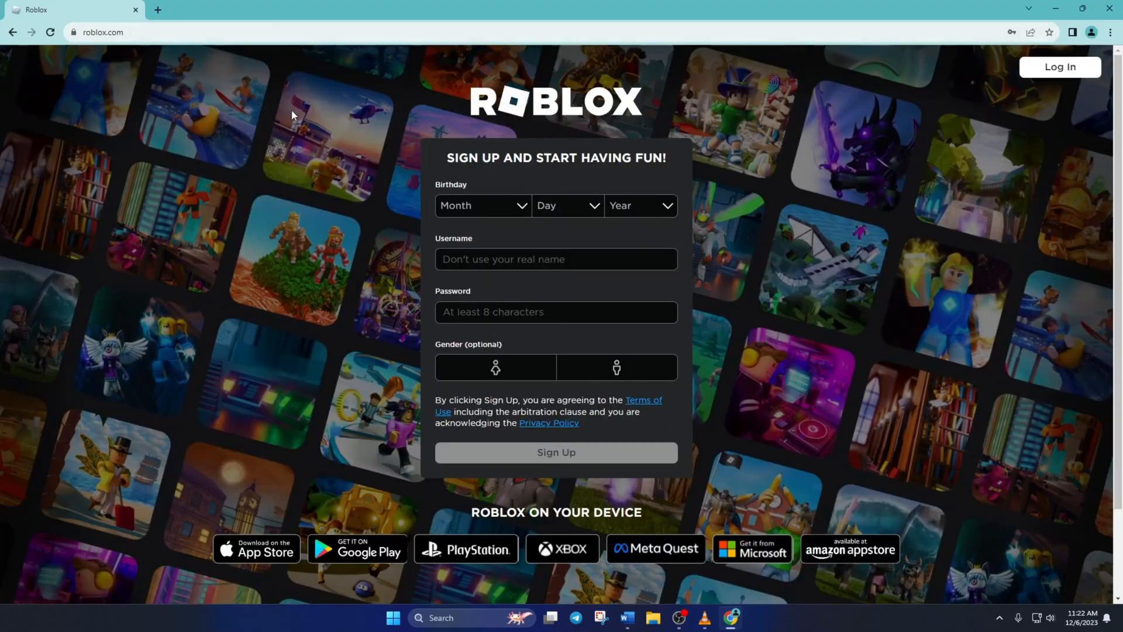
click(1059, 67)
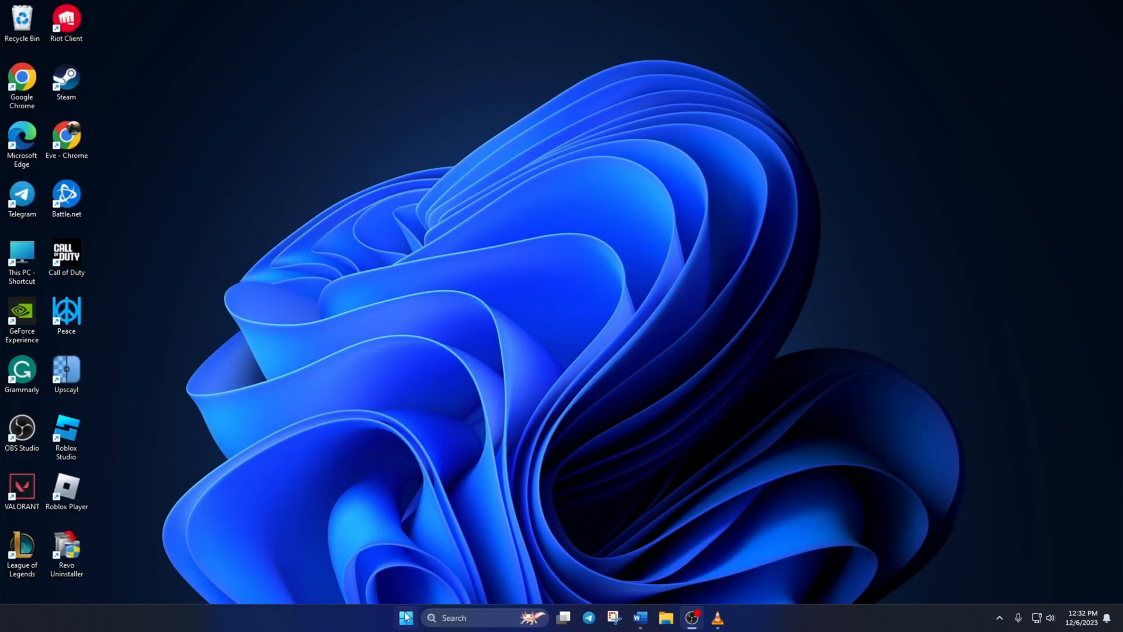
Find Roblox Player under Settings > Apps > Installed apps and uninstall it.
click(405, 618)
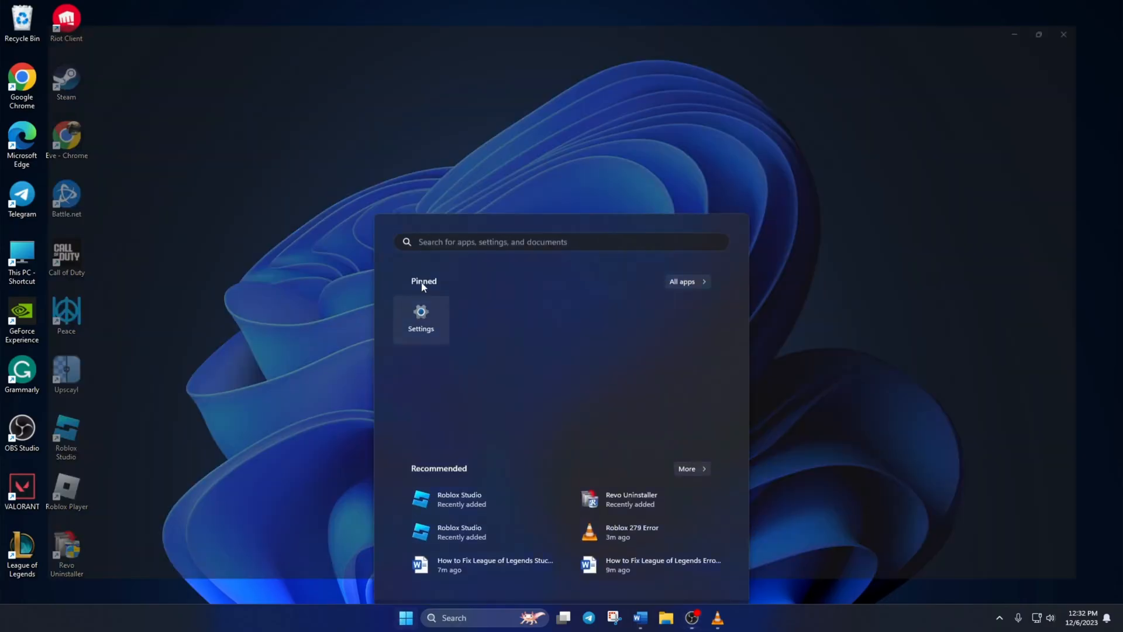
click(420, 319)
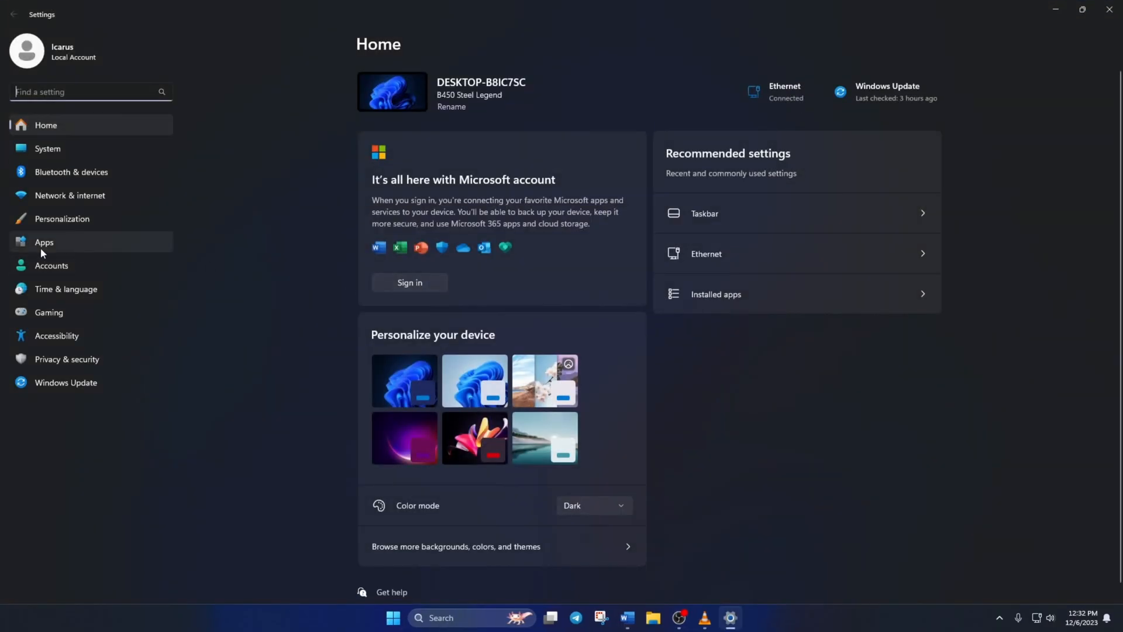
click(44, 242)
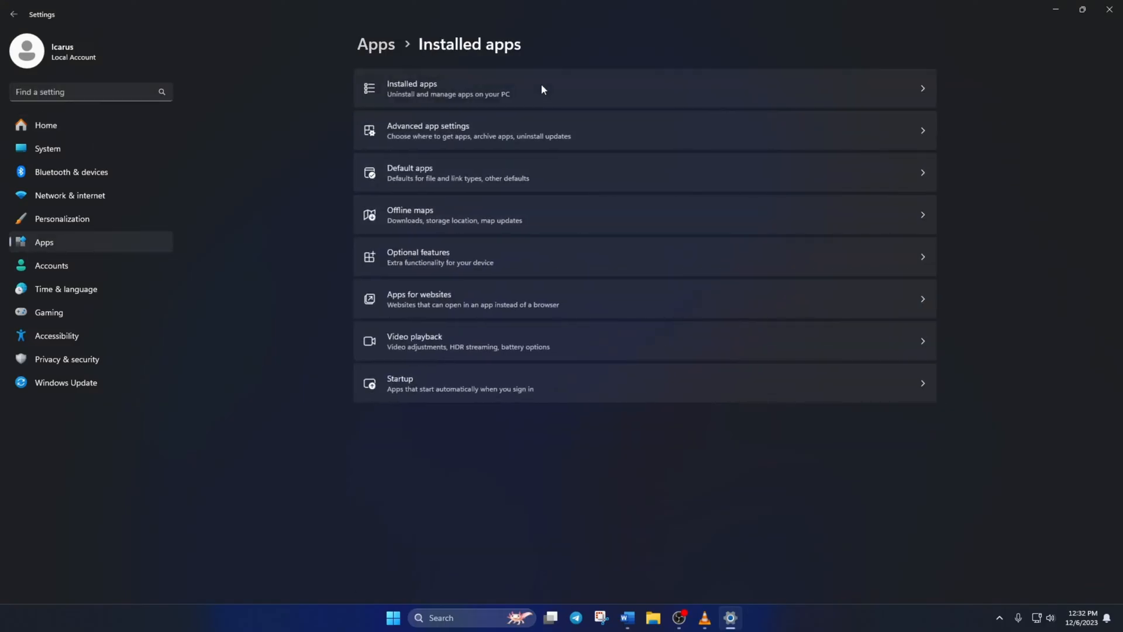
scroll(down, 3)
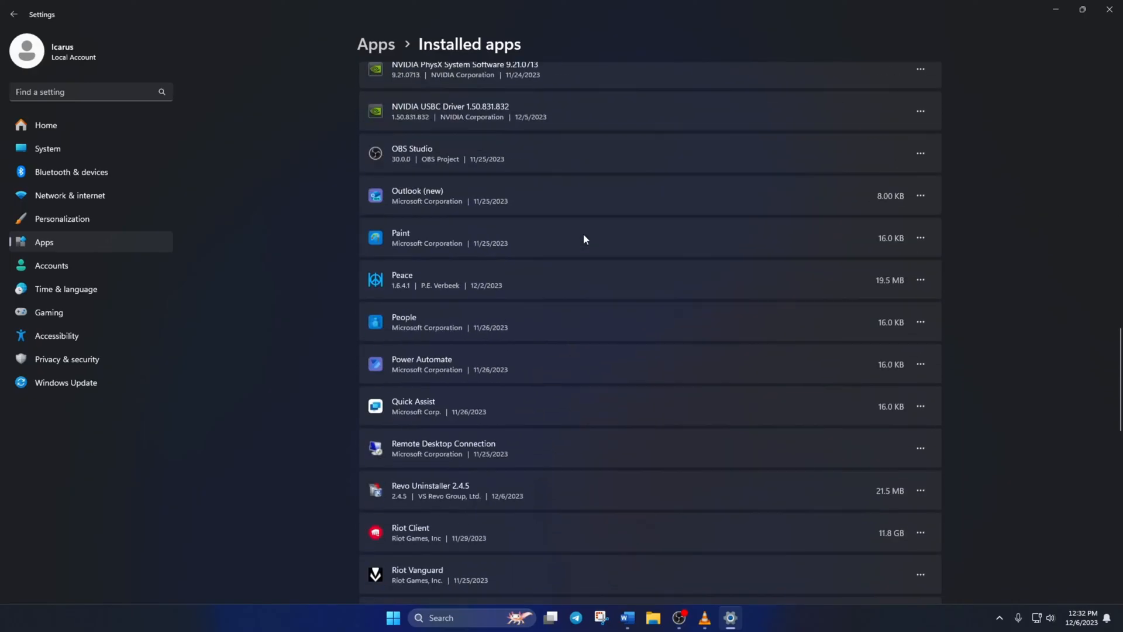
scroll(down, 3)
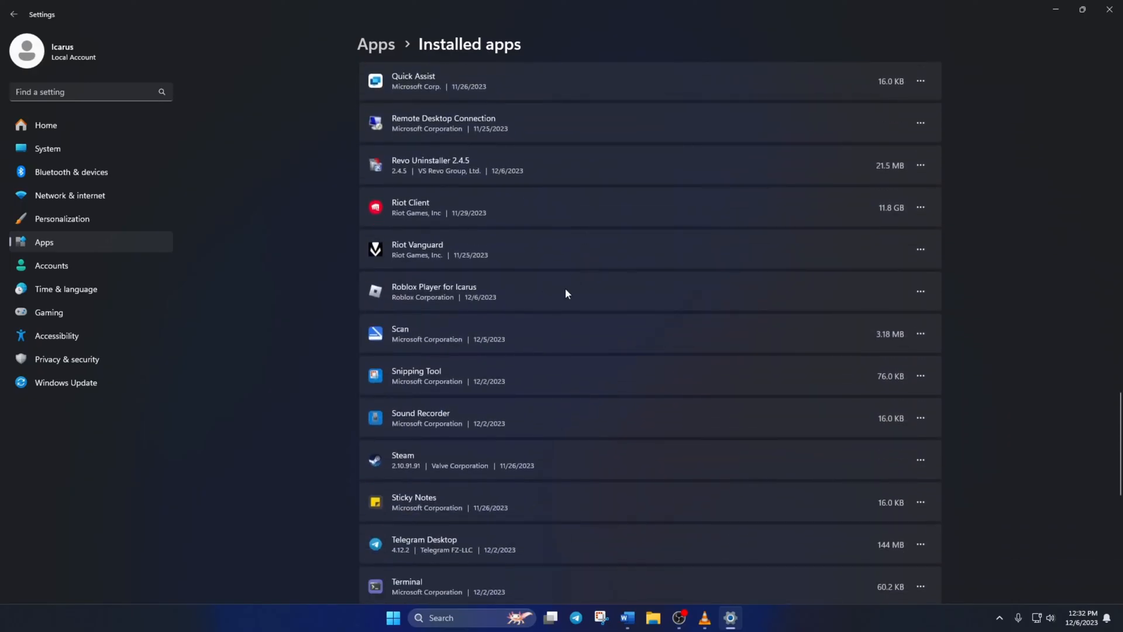
mouse_move(921, 290)
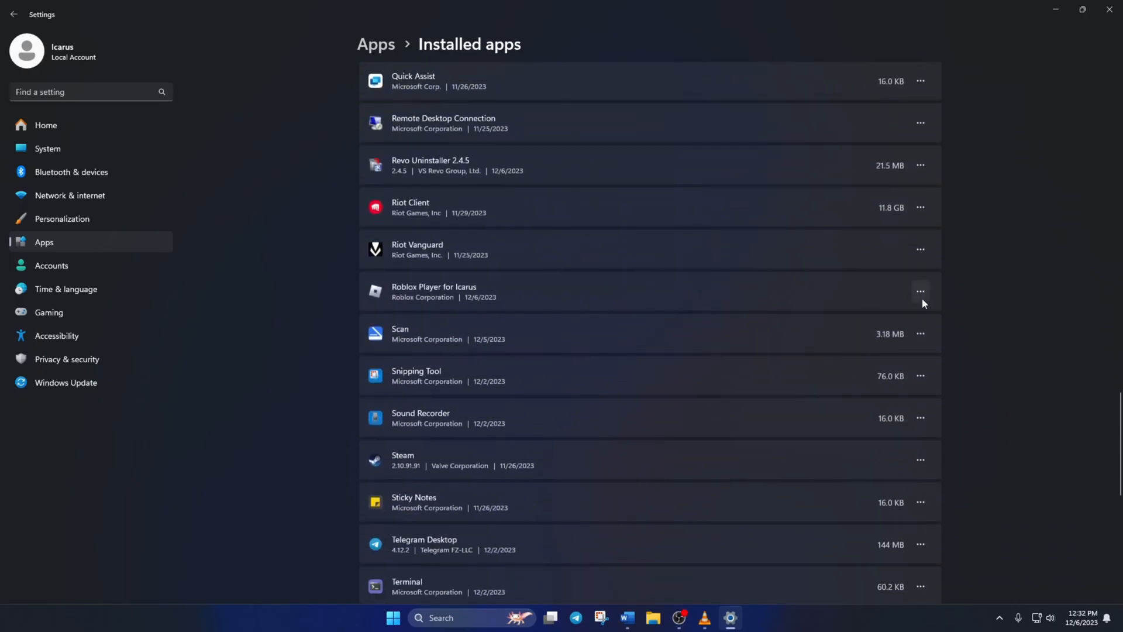
click(920, 290)
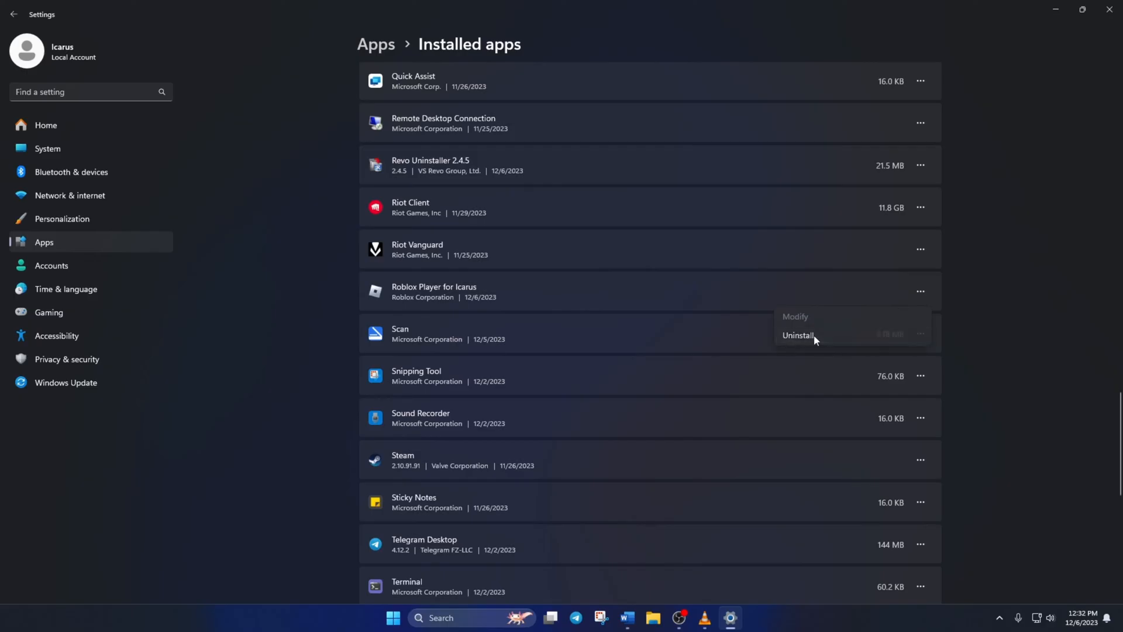
click(797, 335)
text(robx)
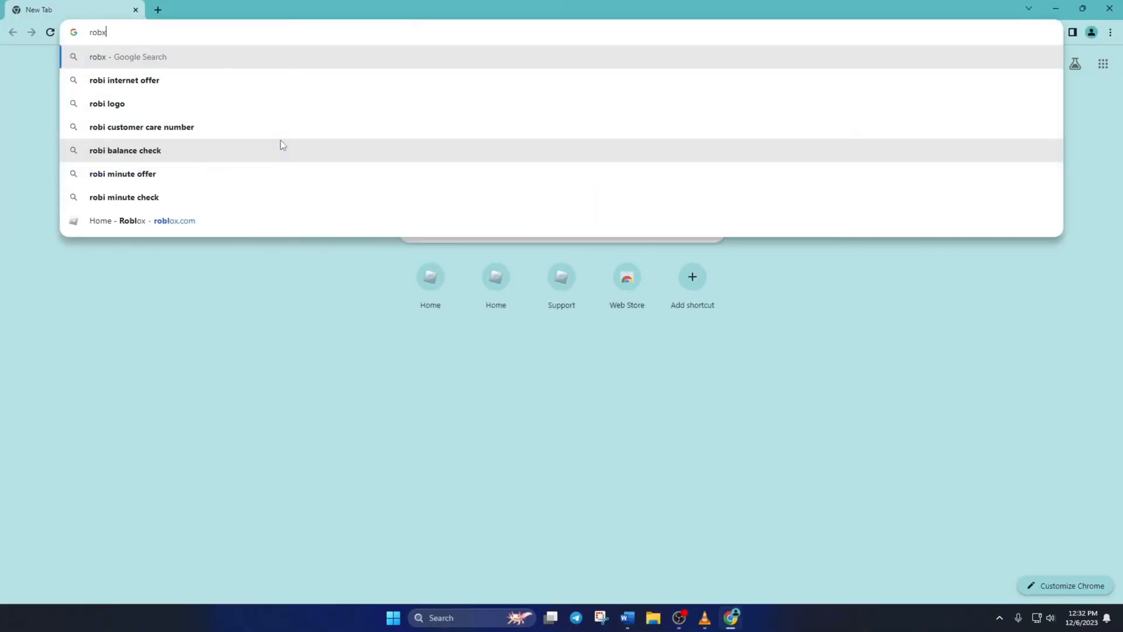
Play Demon Soul Simulator on roblox.com, then download and install Roblox Player.
key(Backspace)
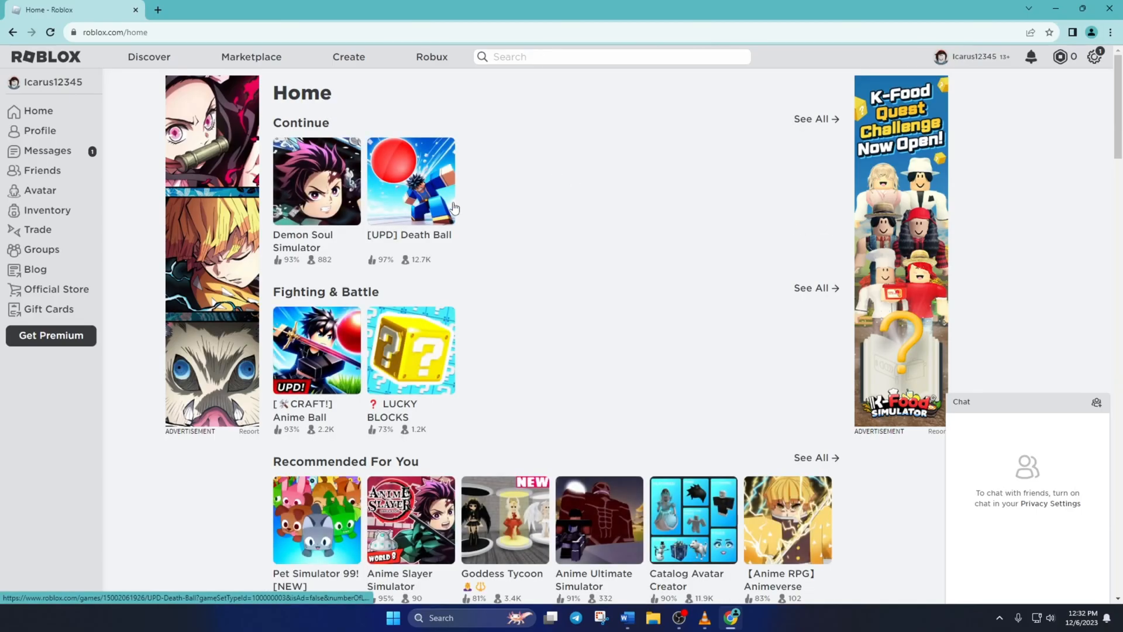
click(316, 180)
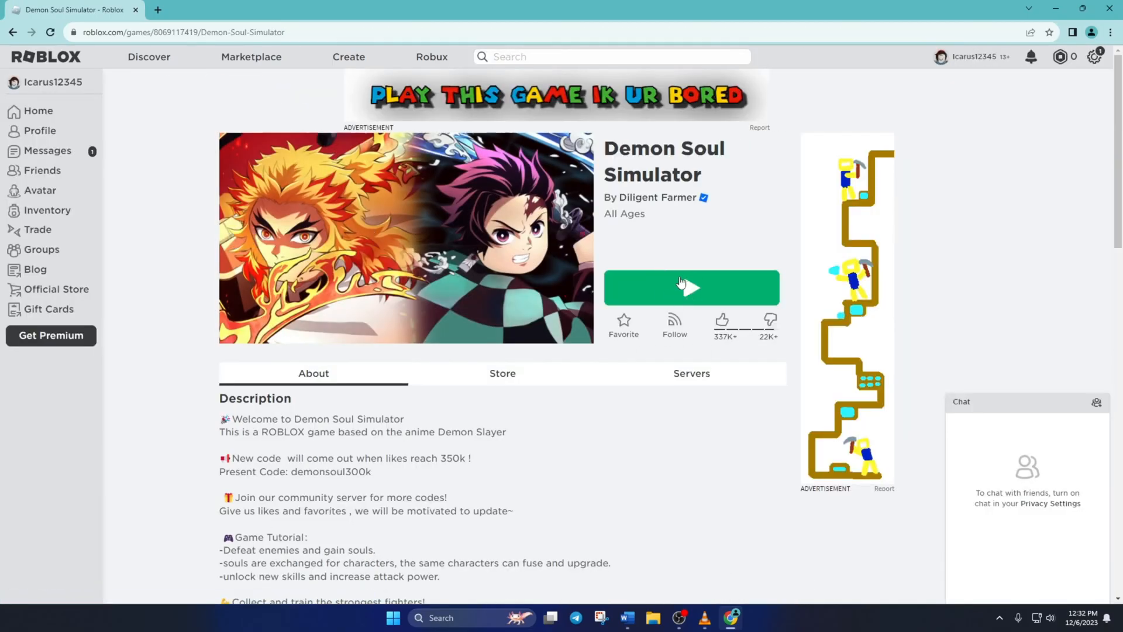
click(690, 287)
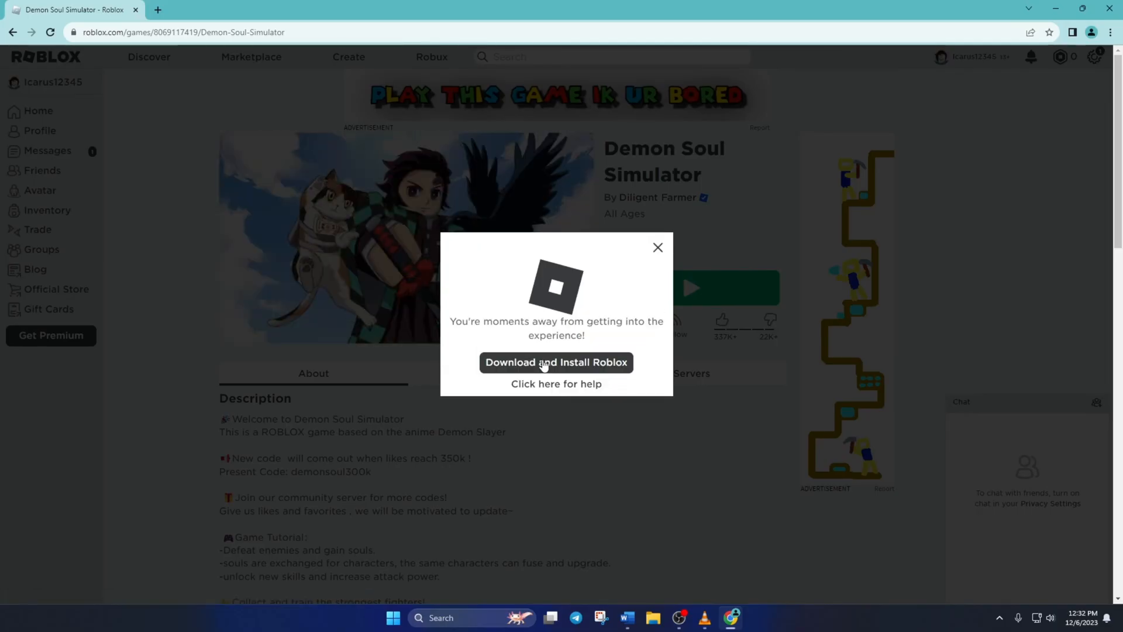
click(556, 361)
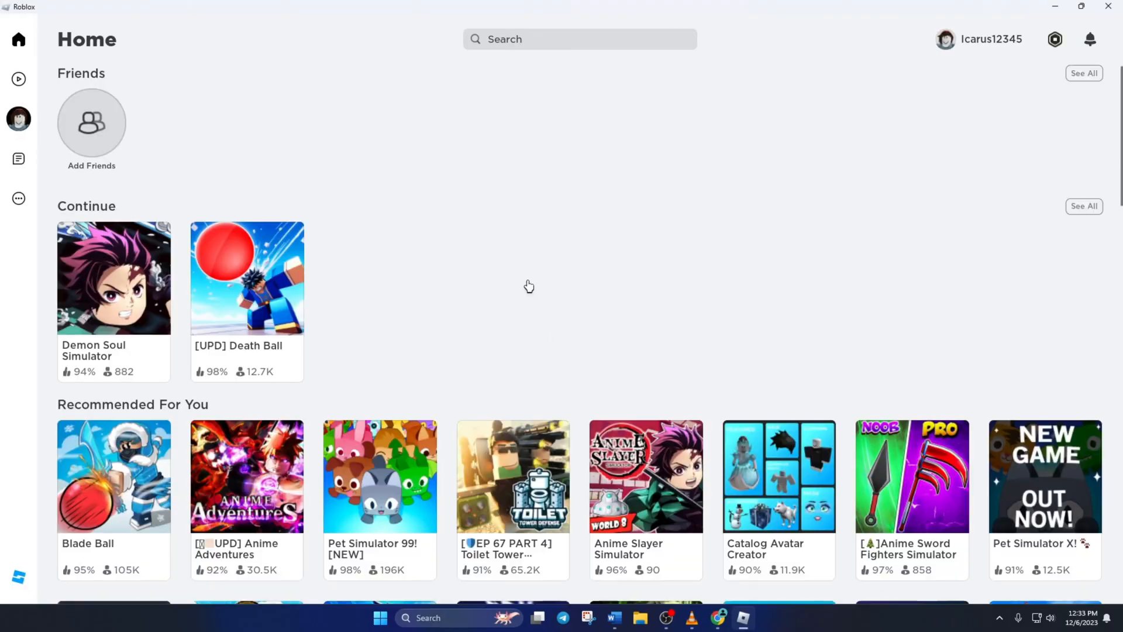
Open Demon Soul Simulator from Continue in the Roblox app and press Play.
click(113, 277)
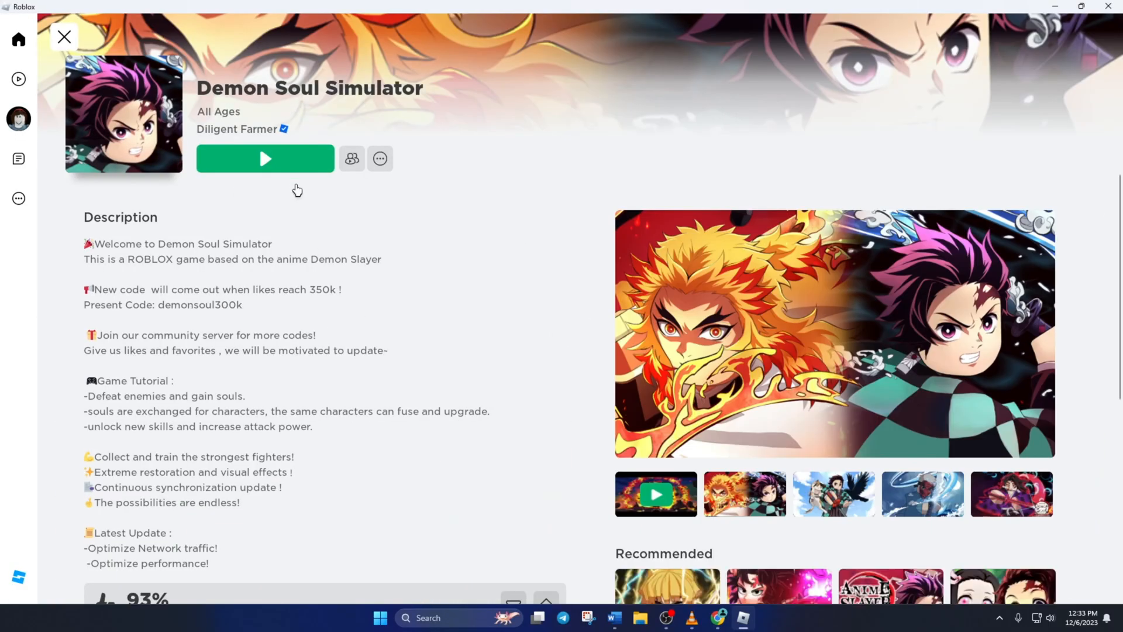
click(265, 158)
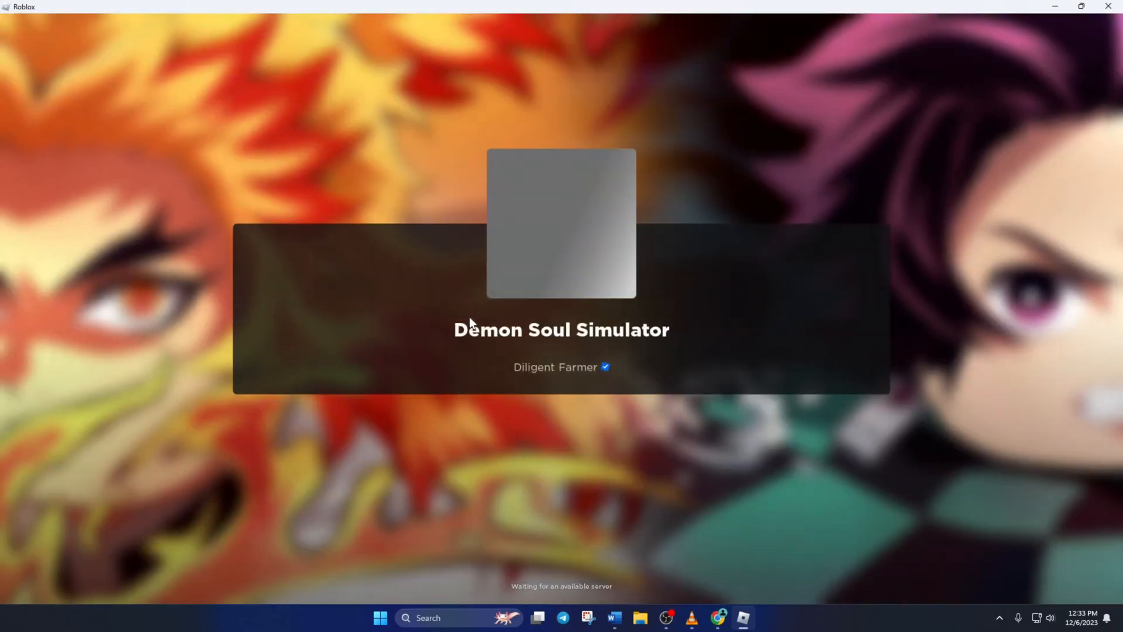